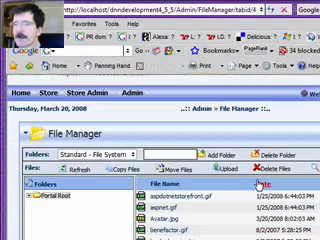
# - Start an upload from the File Manager toolbar, targeting the portal root folder
pyautogui.scroll(-3)
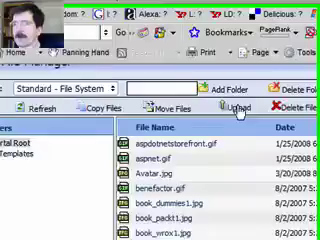
pyautogui.click(228, 102)
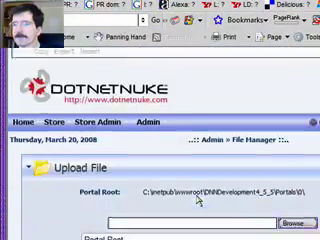